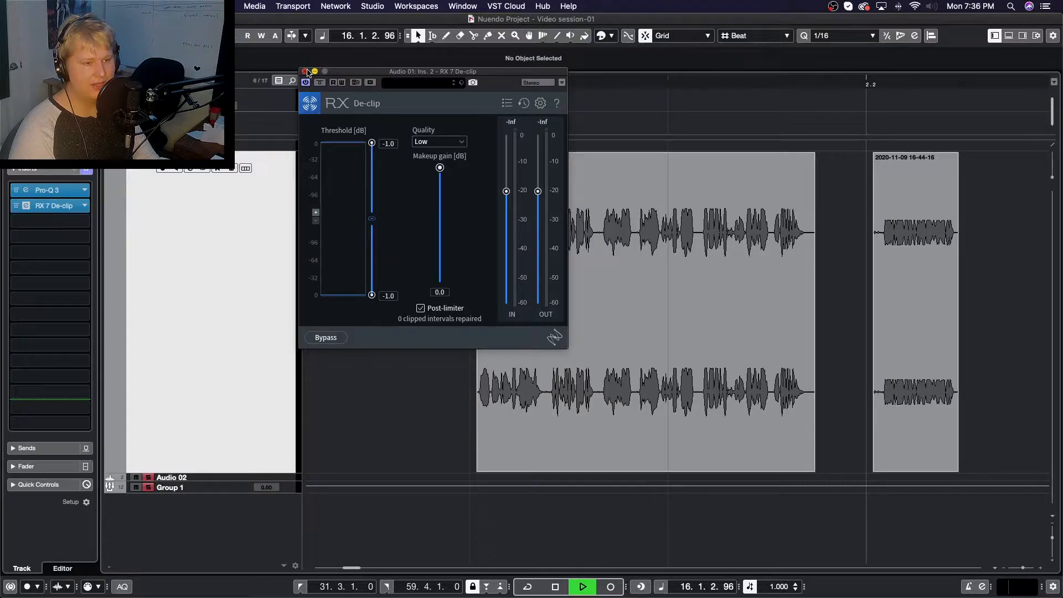
Step: Move the De-clip window aside and list its Quality choices Low, Medium, High, keeping Low
{"action": "left_click", "coordinate": [306, 72]}
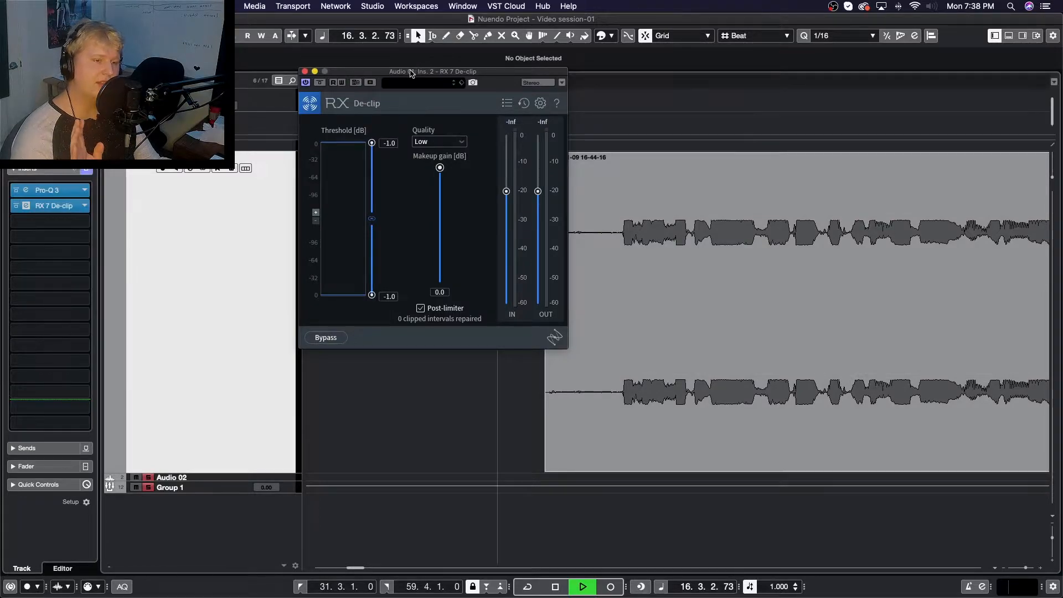
{"action": "left_click_drag", "start_coordinate": [410, 72], "coordinate": [465, 138]}
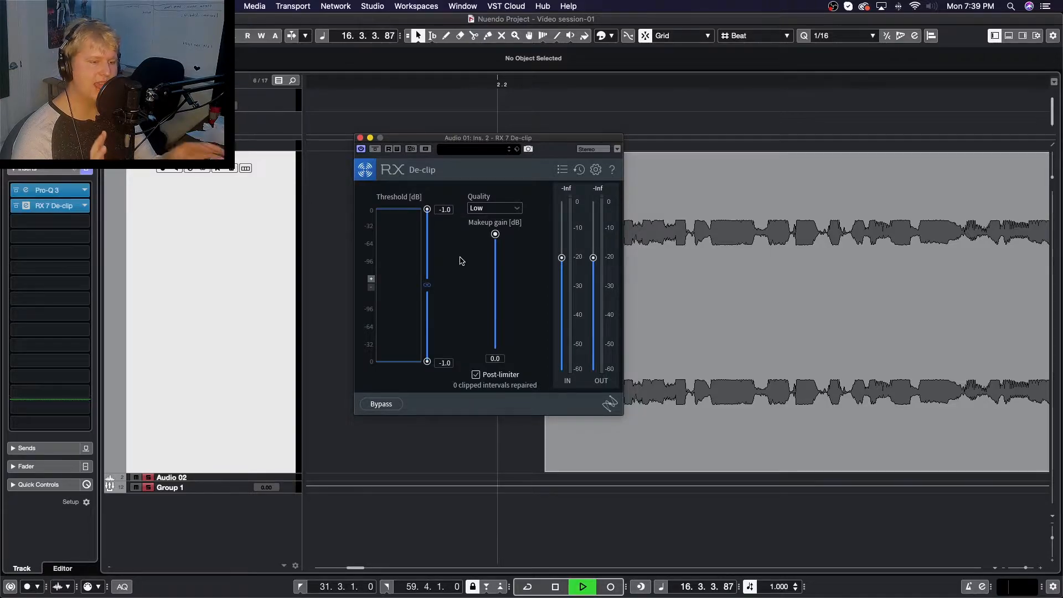
{"action": "mouse_move", "coordinate": [427, 253]}
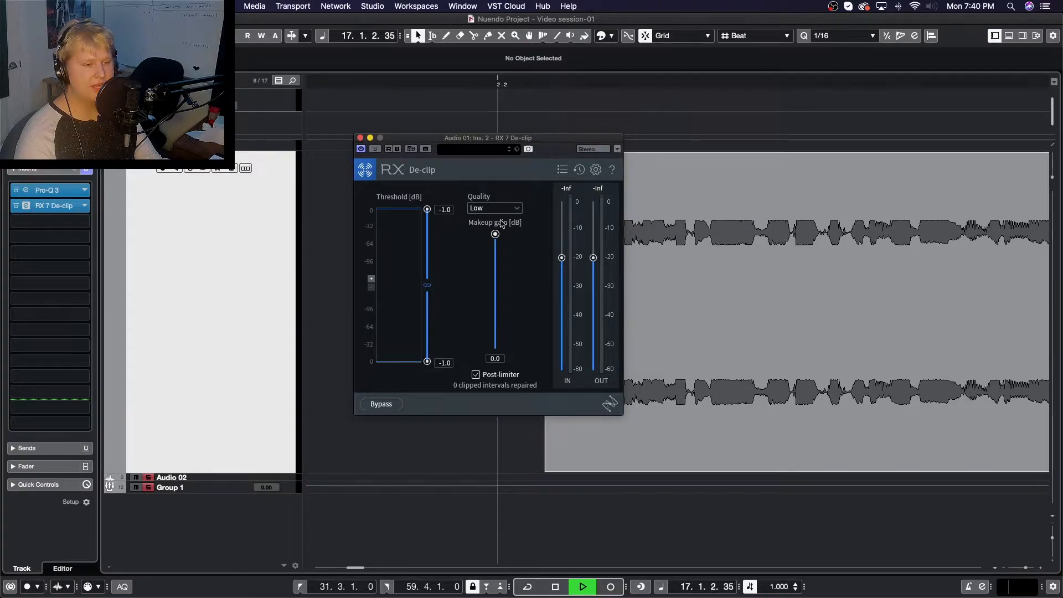
{"action": "left_click", "coordinate": [493, 207]}
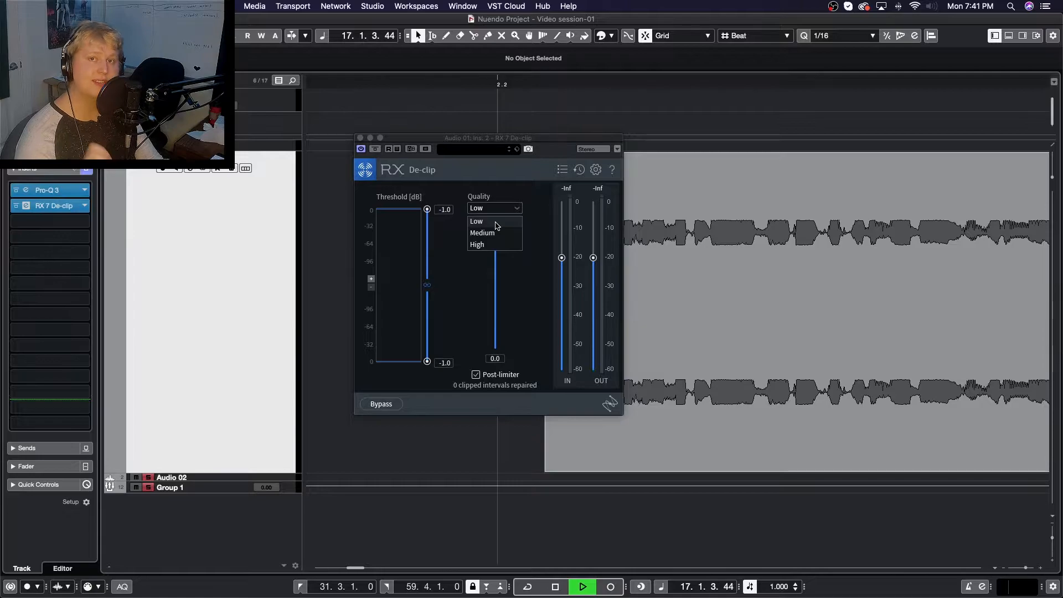
{"action": "mouse_move", "coordinate": [498, 245]}
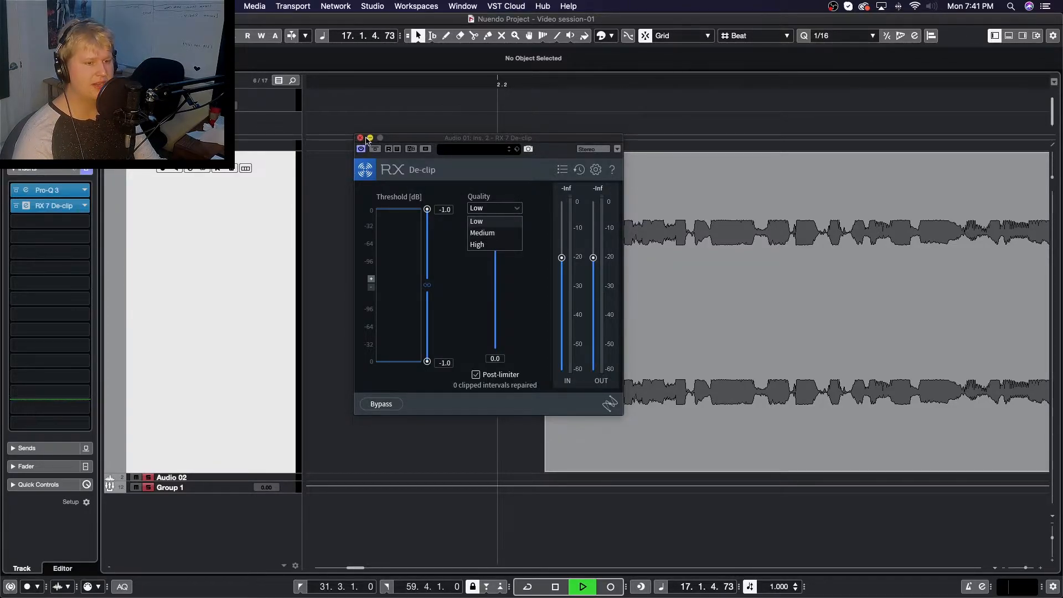
Step: Dismiss the Quality list so De-clip stays on Low while the dialogue clip plays
{"action": "left_click", "coordinate": [360, 138]}
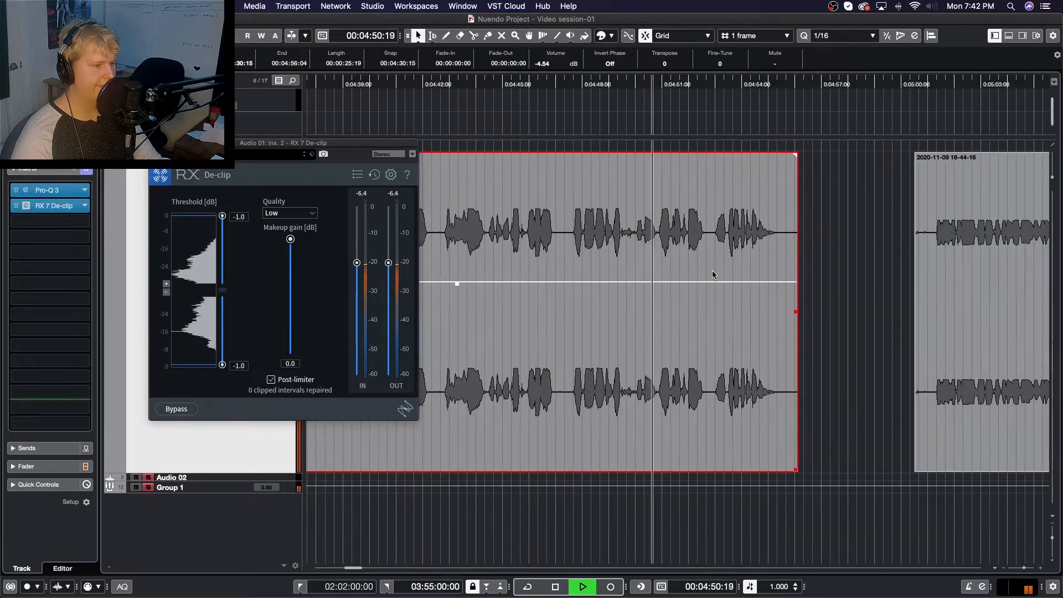
{"action": "scroll", "scroll_direction": "right", "scroll_amount": 3}
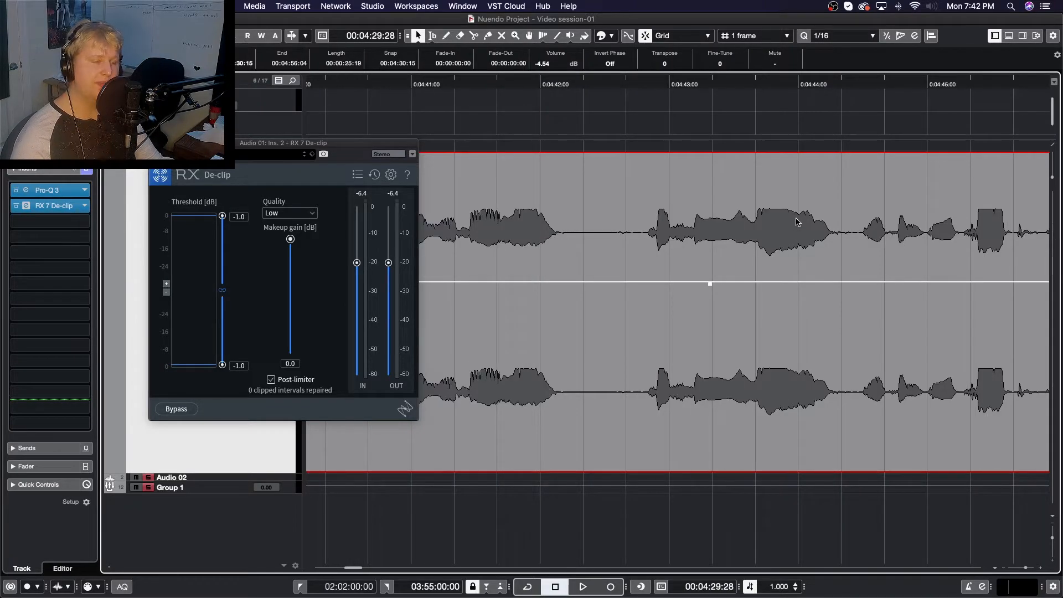
{"action": "mouse_move", "coordinate": [856, 91]}
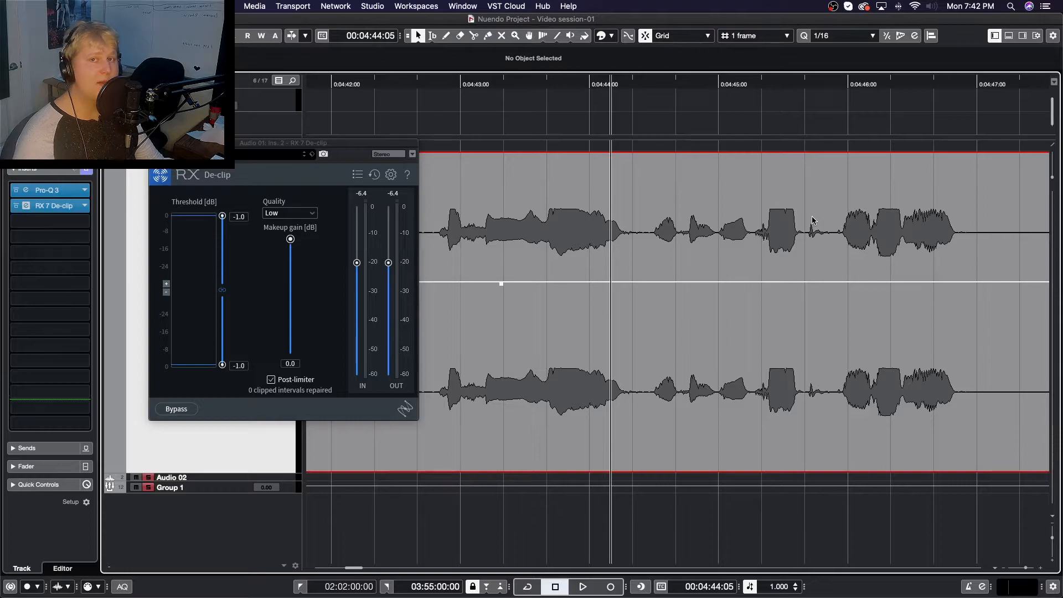
{"action": "mouse_move", "coordinate": [561, 242]}
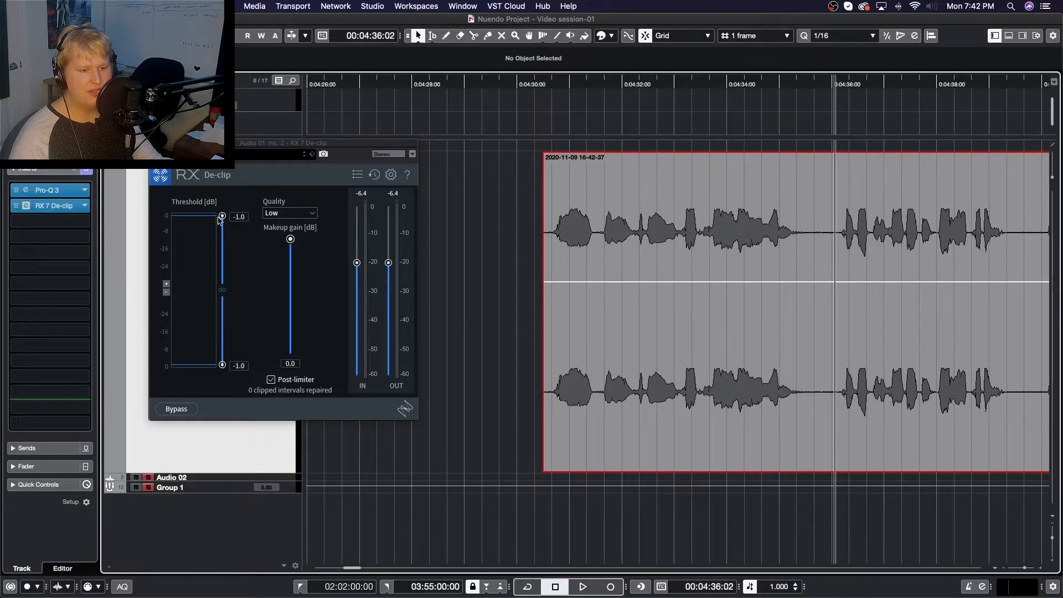
Step: Audition the clipped dialogue through De-clip, then stop before lowering the threshold to -10.8 dB
{"action": "left_click_drag", "start_coordinate": [281, 142], "coordinate": [332, 139]}
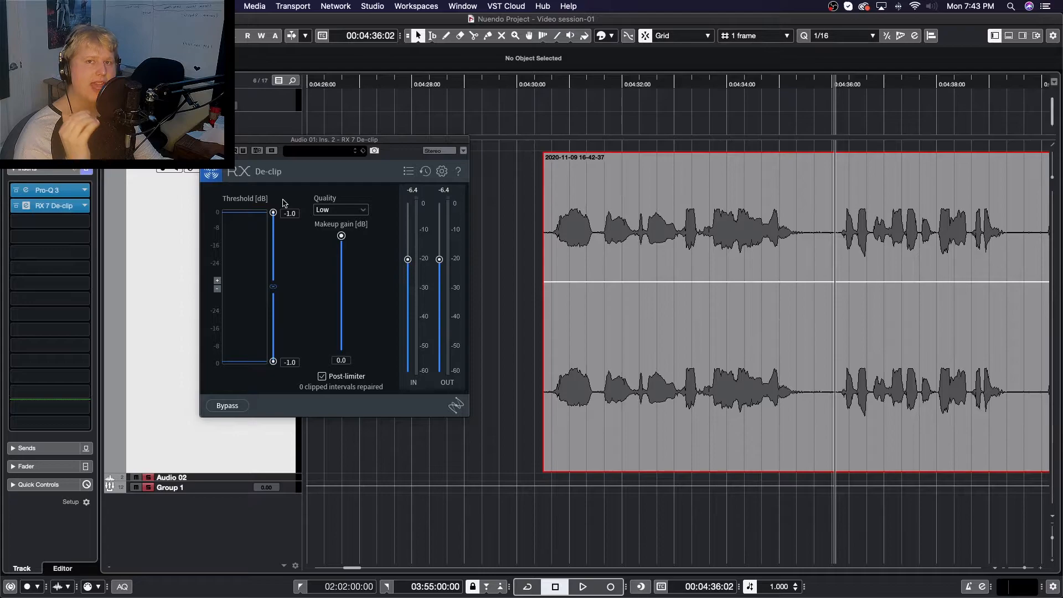
{"action": "left_click", "coordinate": [580, 586]}
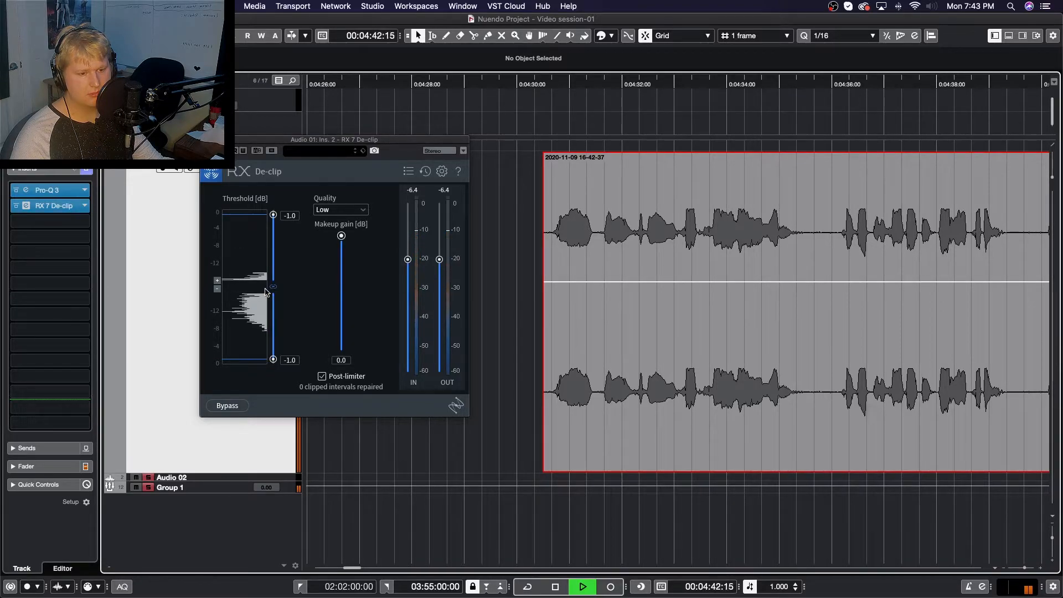
{"action": "mouse_move", "coordinate": [251, 264]}
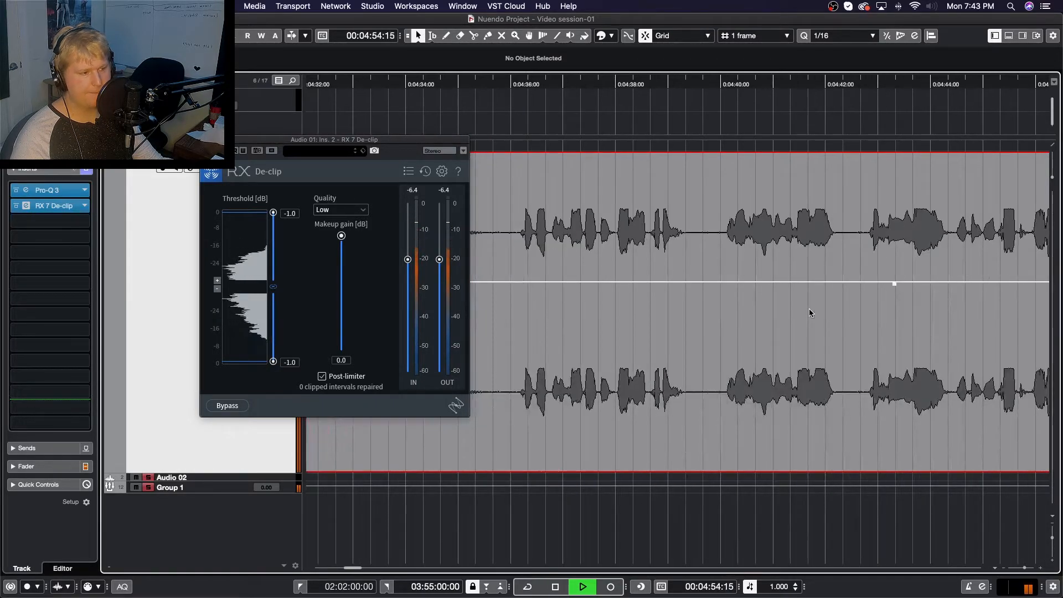
{"action": "left_click", "coordinate": [555, 586]}
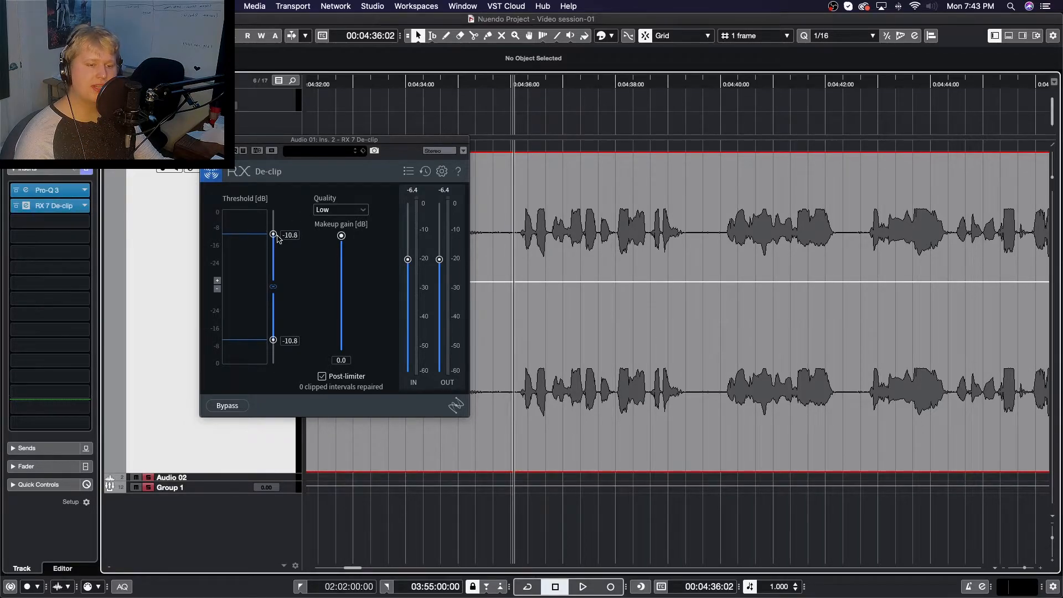
Step: Lower the De-clip threshold during playback through -15.6 and -16.6 dB to settle at -16.4 dB
{"action": "left_click_drag", "start_coordinate": [273, 235], "coordinate": [273, 240]}
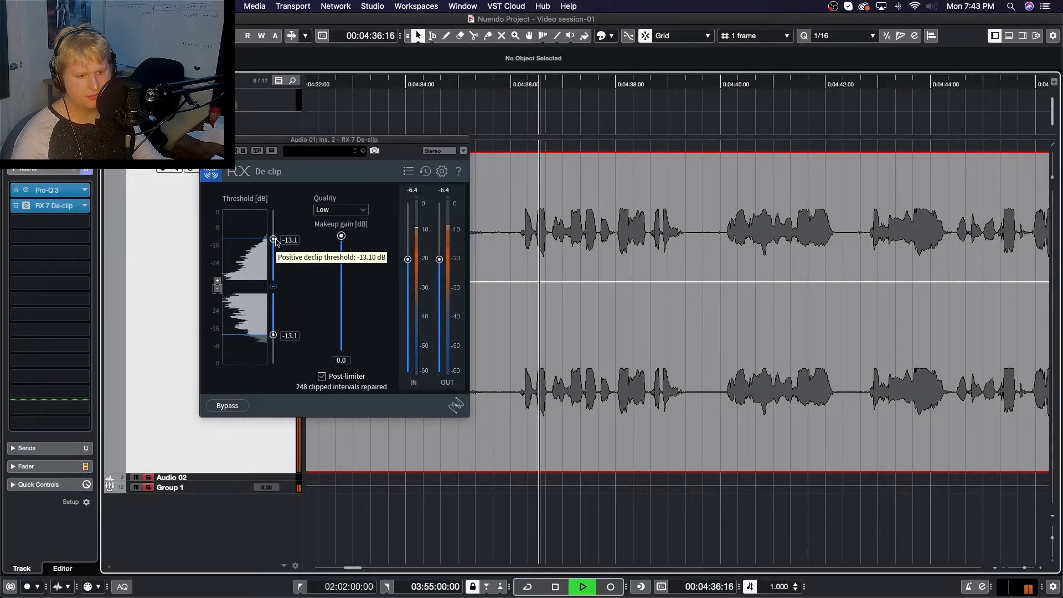
{"action": "left_click_drag", "start_coordinate": [272, 239], "coordinate": [272, 244]}
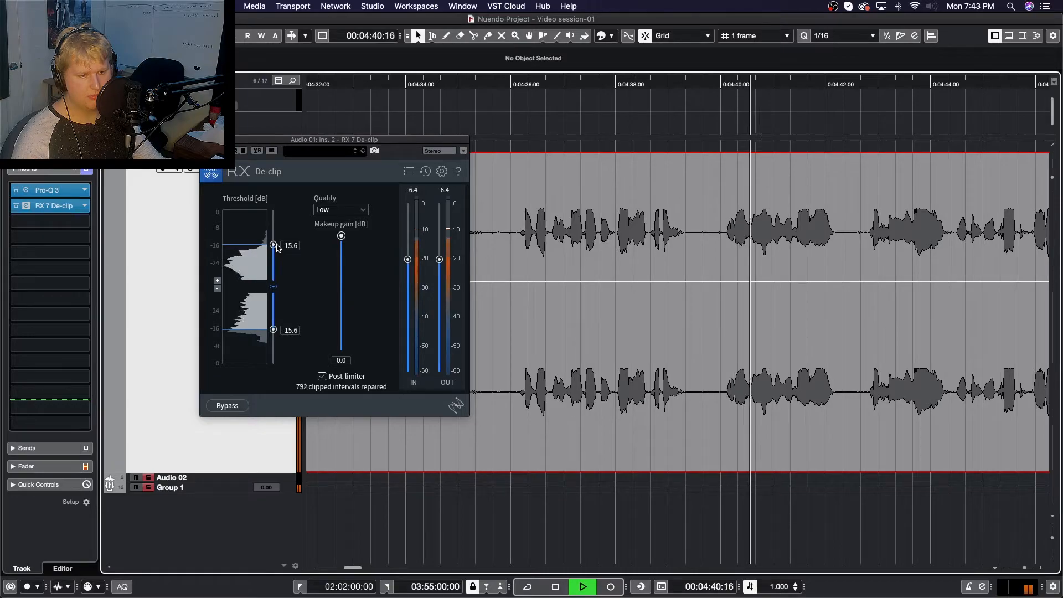
{"action": "left_click_drag", "start_coordinate": [272, 245], "coordinate": [272, 248]}
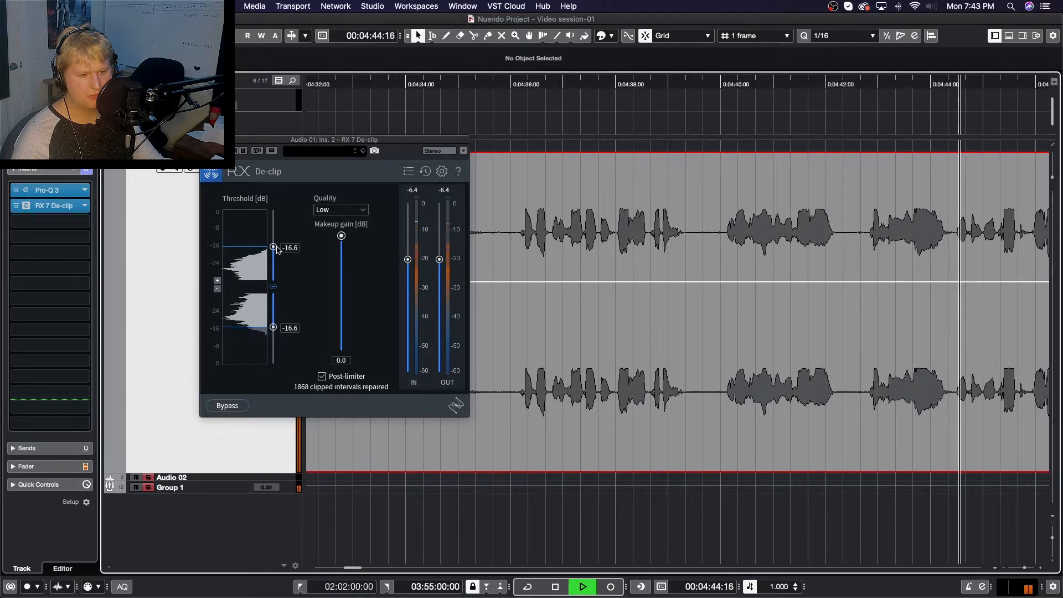
{"action": "left_click_drag", "start_coordinate": [272, 247], "coordinate": [273, 249]}
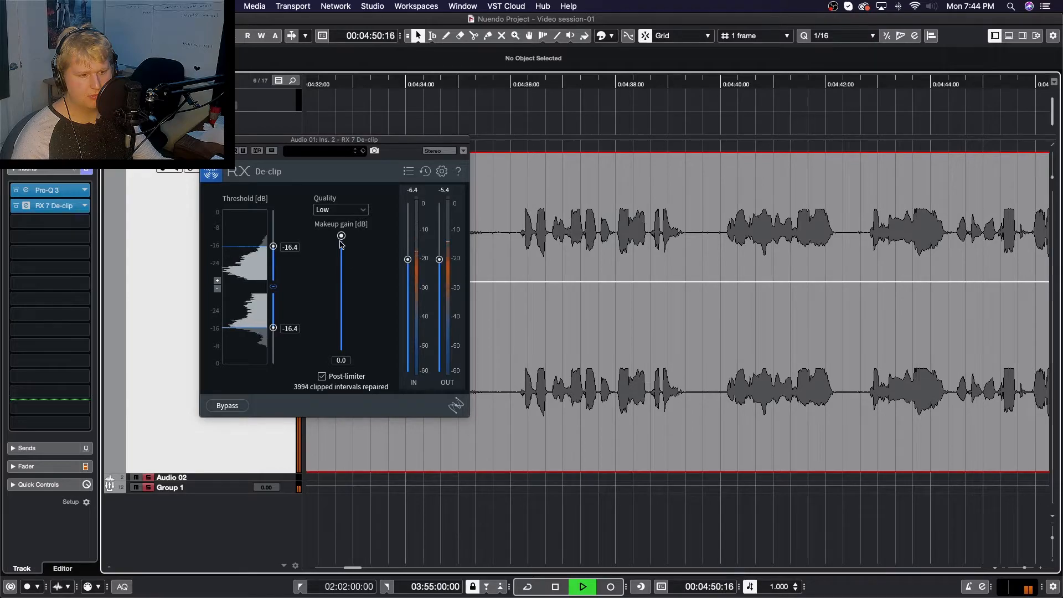
Step: Reduce the De-clip makeup gain to about -5.9 dB to offset the louder output
{"action": "left_click_drag", "start_coordinate": [341, 235], "coordinate": [341, 292]}
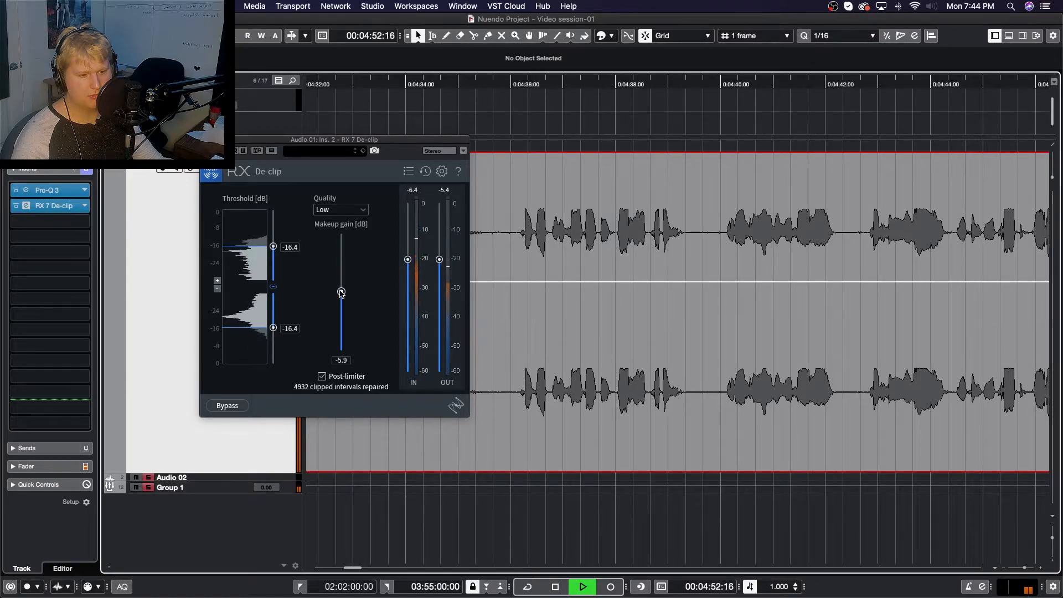
{"action": "left_click_drag", "start_coordinate": [273, 246], "coordinate": [272, 245]}
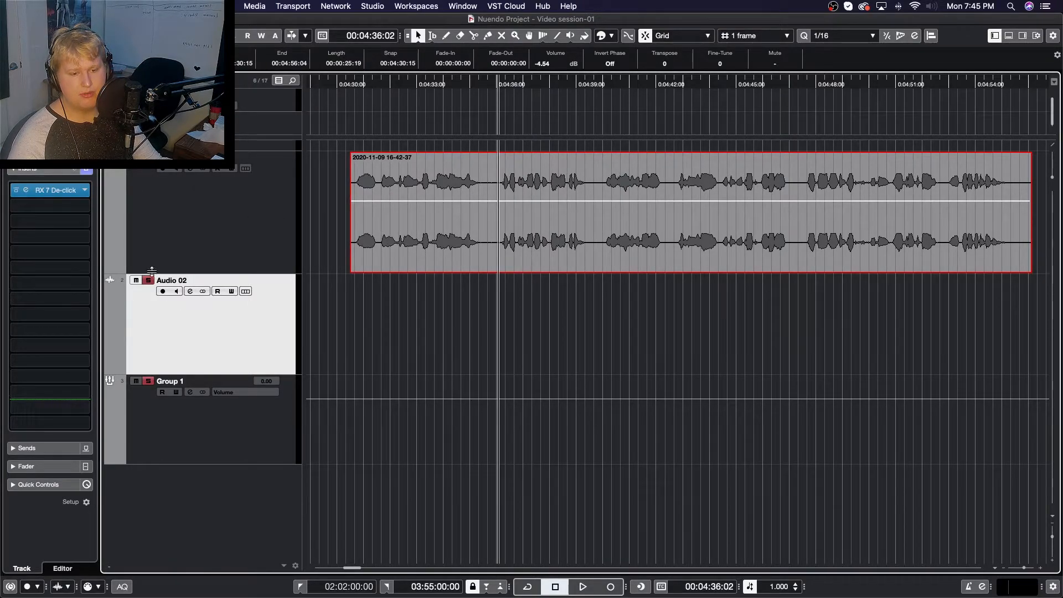
{"action": "mouse_move", "coordinate": [163, 291]}
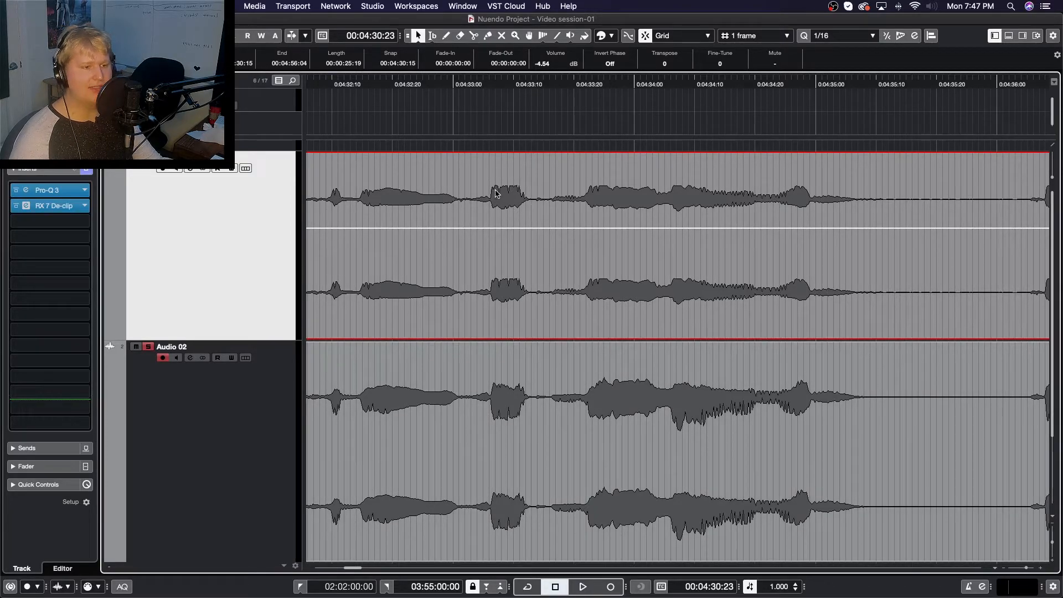
{"action": "mouse_move", "coordinate": [667, 196]}
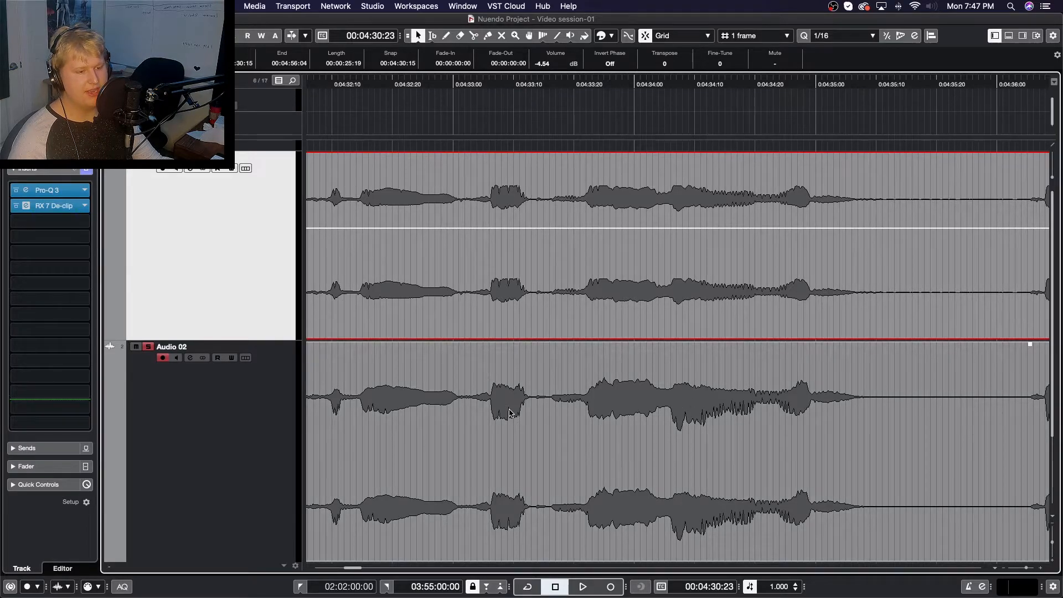
{"action": "mouse_move", "coordinate": [493, 390]}
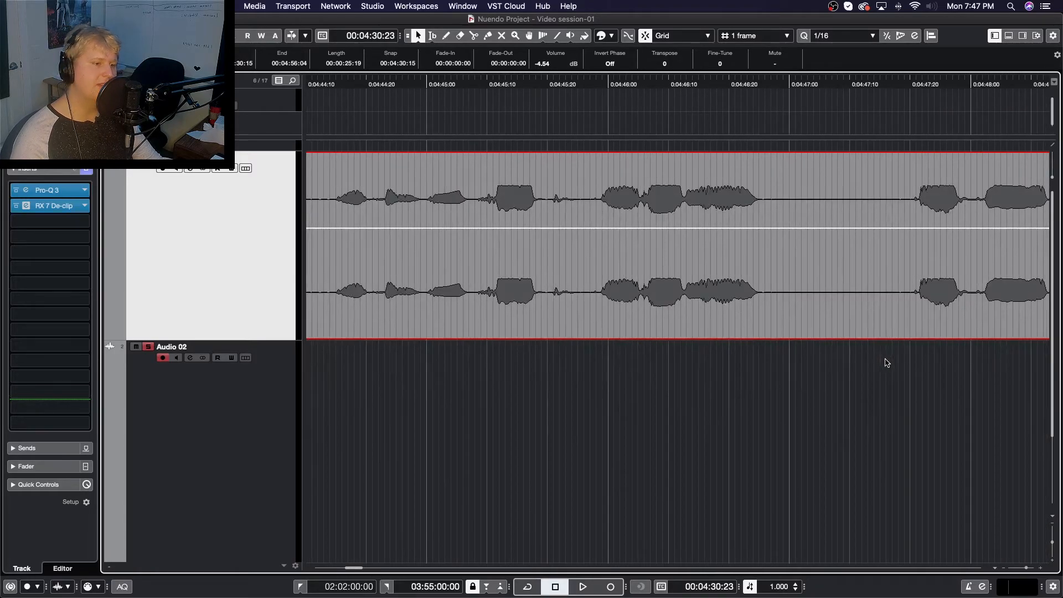
Step: Record the second dialogue clip onto Audio 02, its restored waveform fuller than the original
{"action": "scroll", "scroll_direction": "right", "scroll_amount": 3}
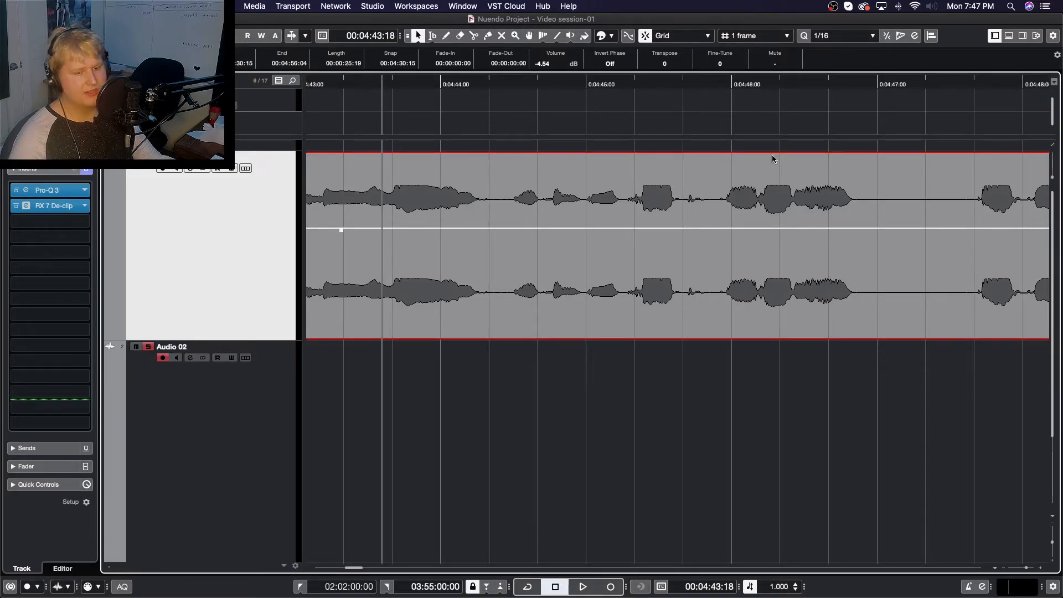
{"action": "left_click", "coordinate": [581, 586]}
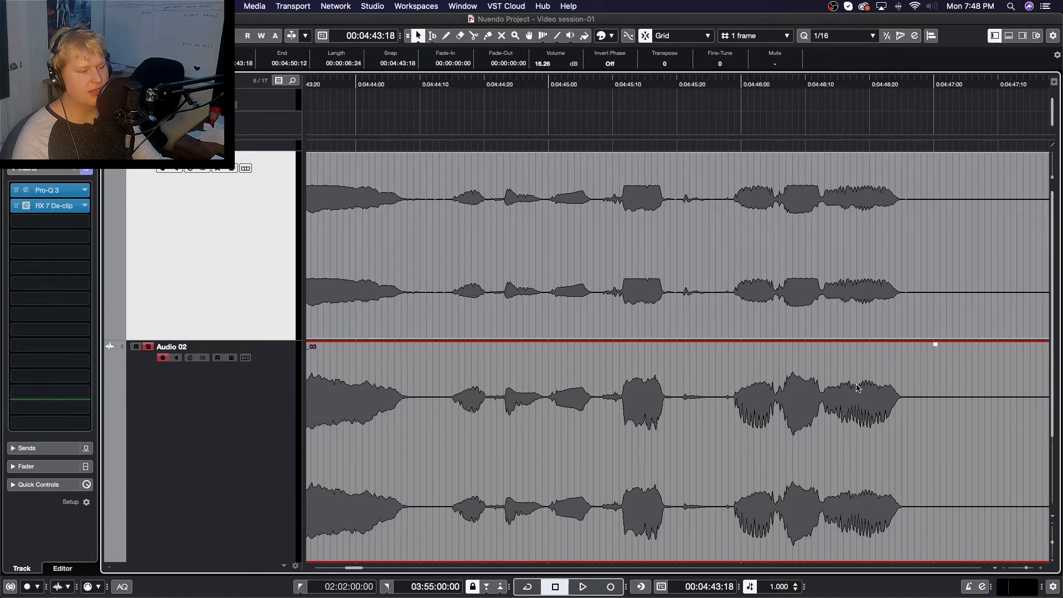
{"action": "scroll", "scroll_direction": "right", "scroll_amount": 3}
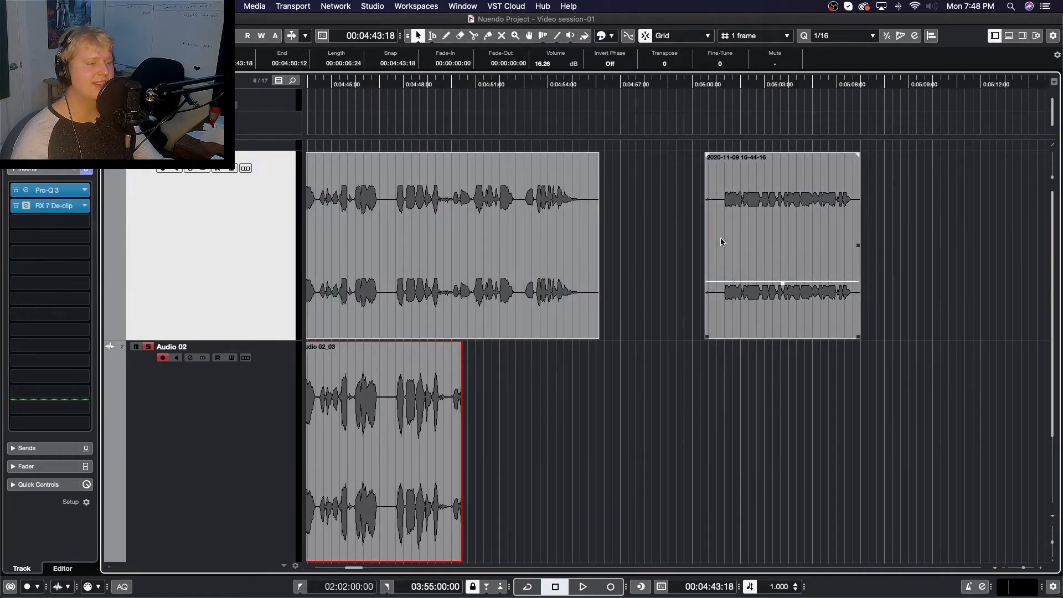
Step: Audition the third clipped dialogue clip and bring up its RX 7 De-clip settings
{"action": "left_click", "coordinate": [779, 244]}
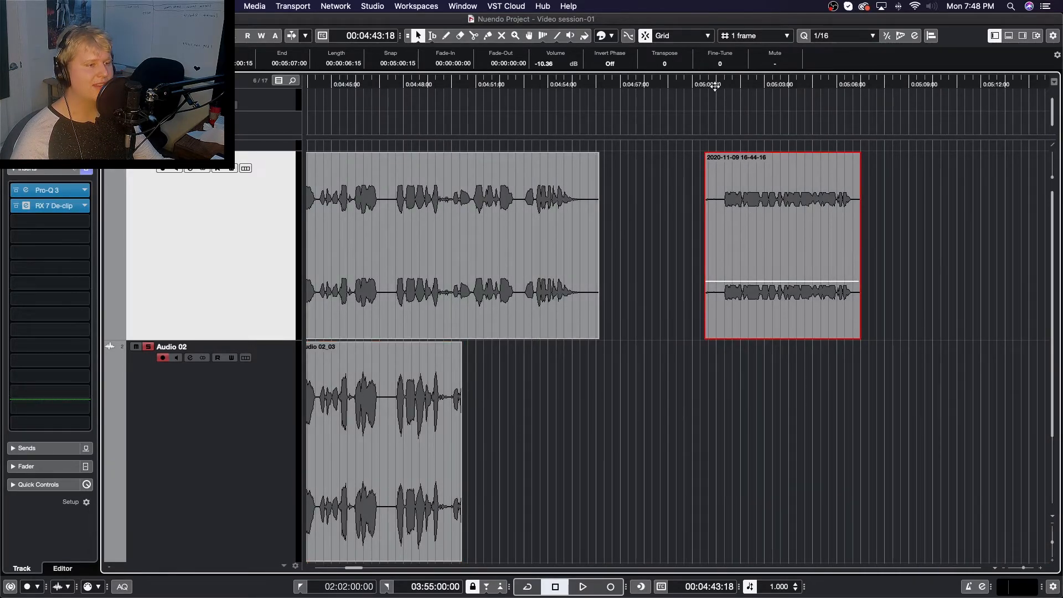
{"action": "left_click", "coordinate": [580, 586]}
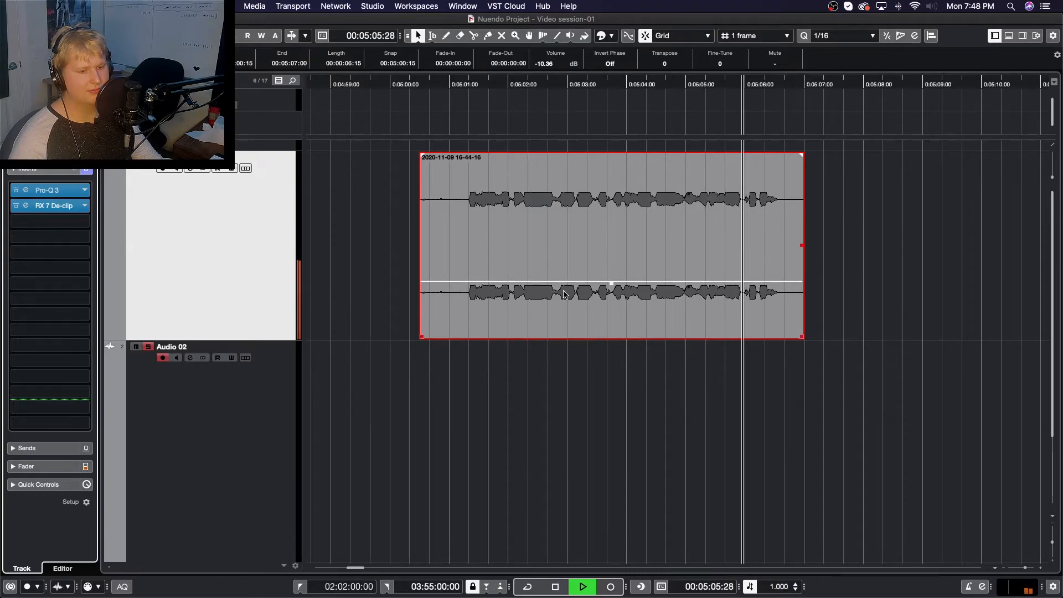
{"action": "left_click", "coordinate": [555, 586]}
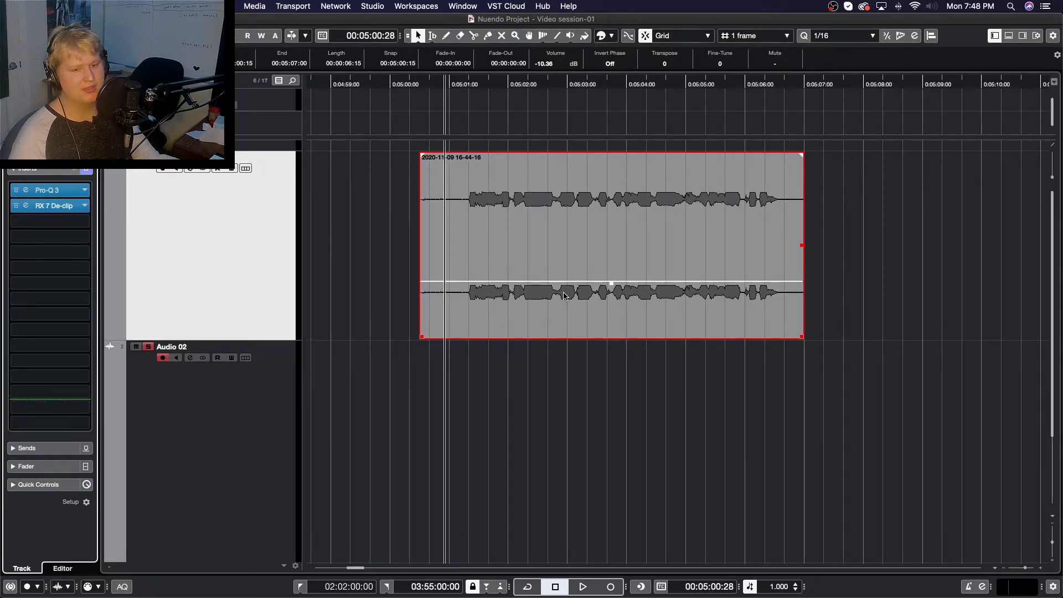
{"action": "left_click", "coordinate": [52, 206]}
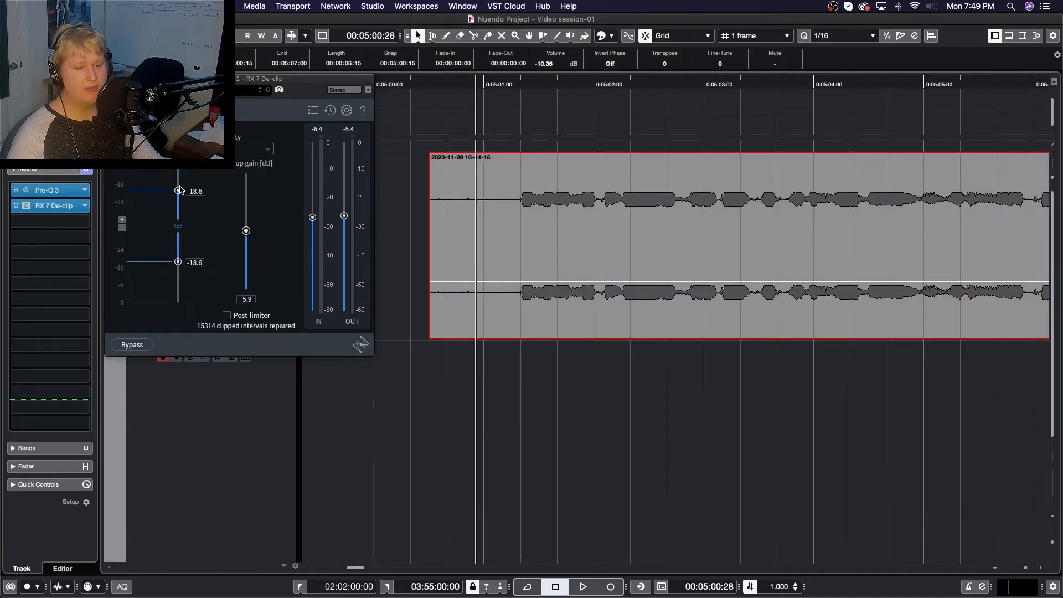
Step: Lower the De-clip threshold further and return makeup gain to 0 dB before stacking the inserts
{"action": "left_click_drag", "start_coordinate": [177, 190], "coordinate": [177, 178]}
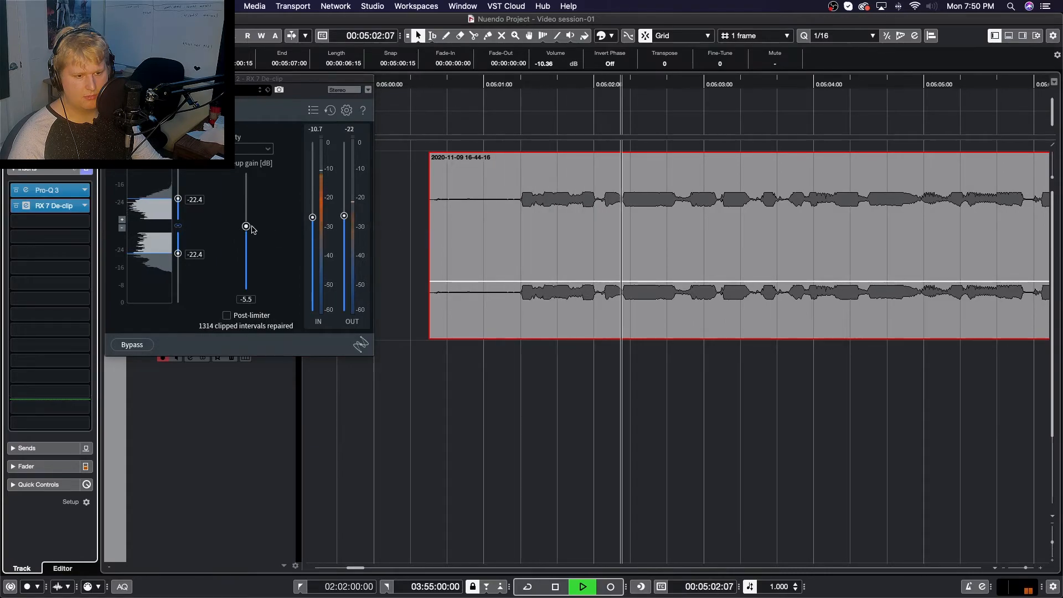
{"action": "left_click_drag", "start_coordinate": [246, 226], "coordinate": [246, 174]}
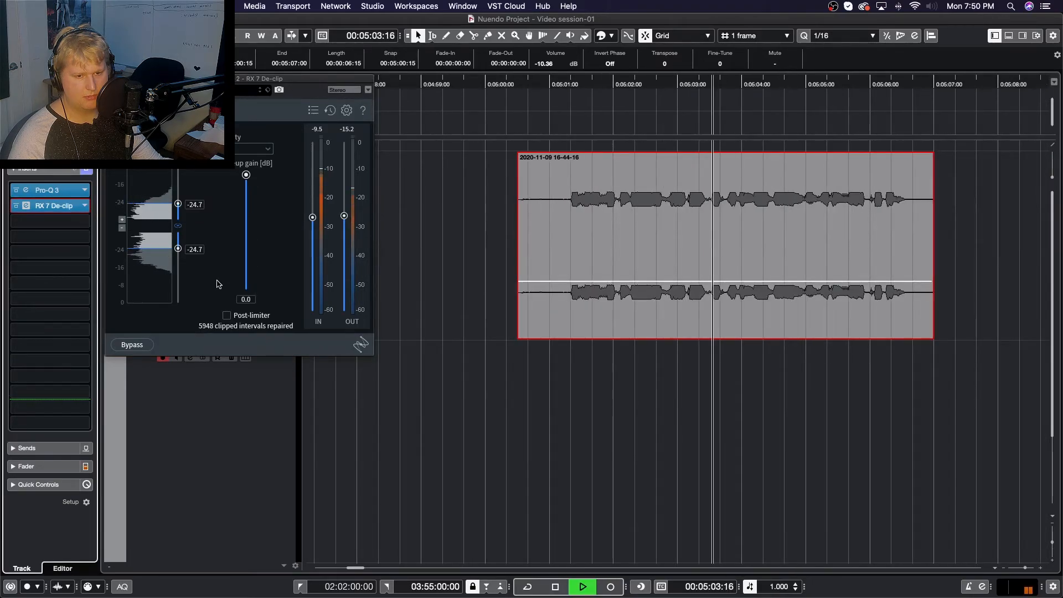
{"action": "left_click", "coordinate": [581, 586]}
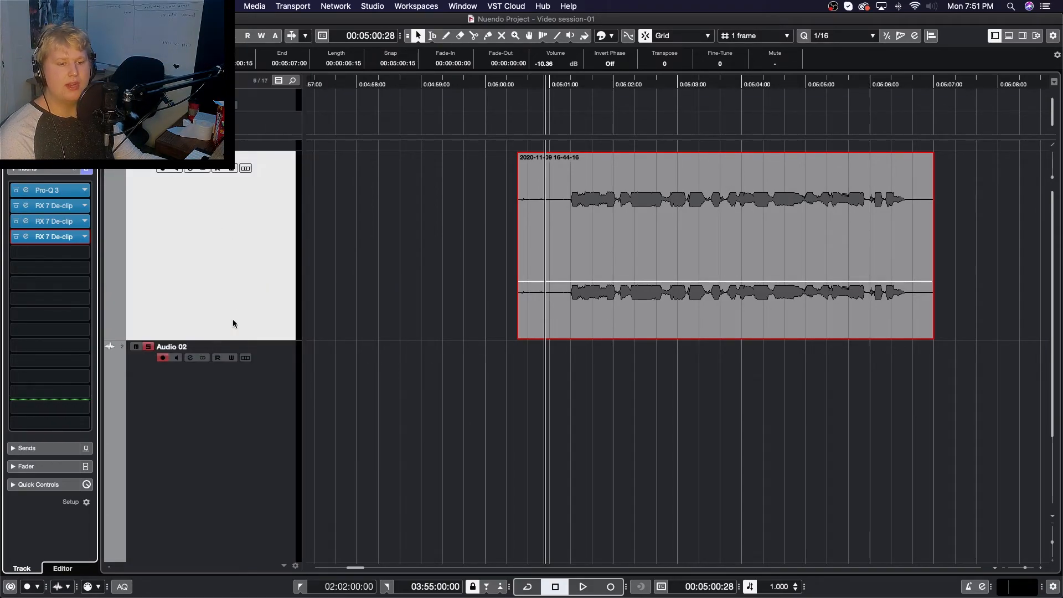
Step: Record the third clip through the stacked De-clip chain onto Audio 02 as Audio 02_04, then disarm the track
{"action": "left_click", "coordinate": [581, 586]}
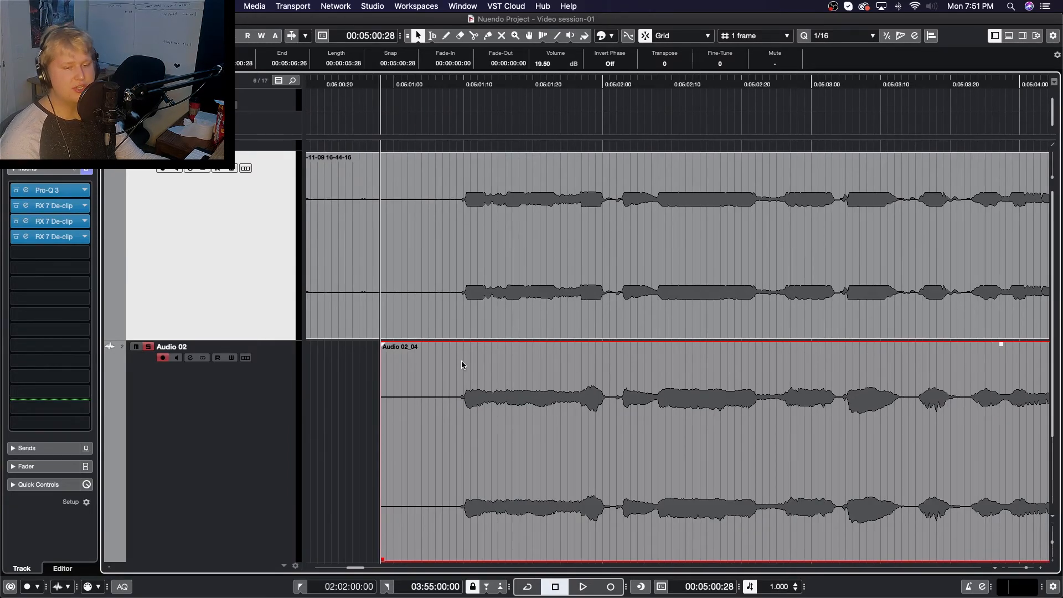
{"action": "left_click", "coordinate": [162, 357]}
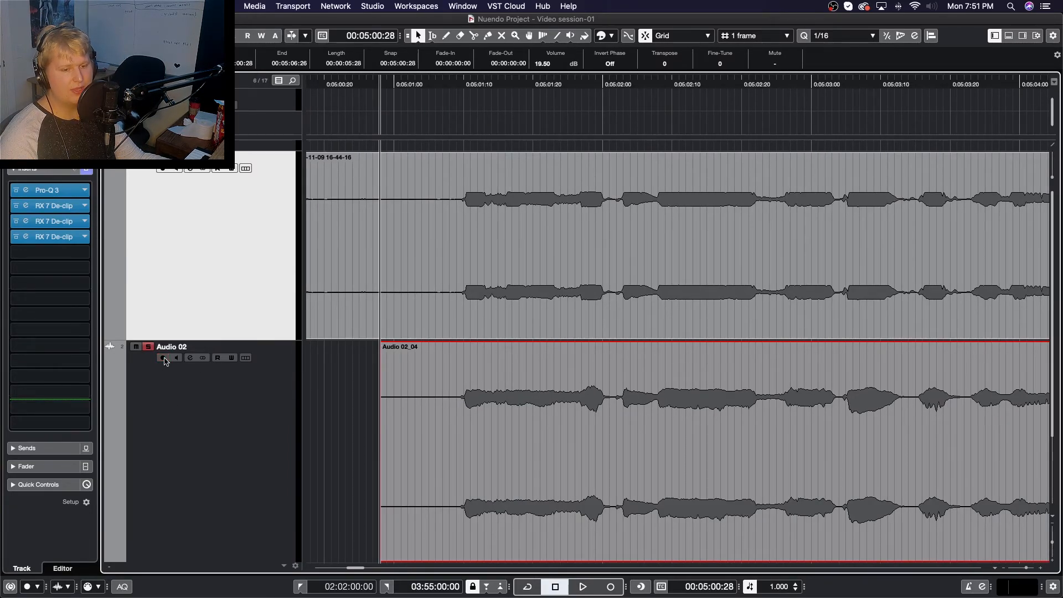
{"action": "left_click", "coordinate": [580, 586]}
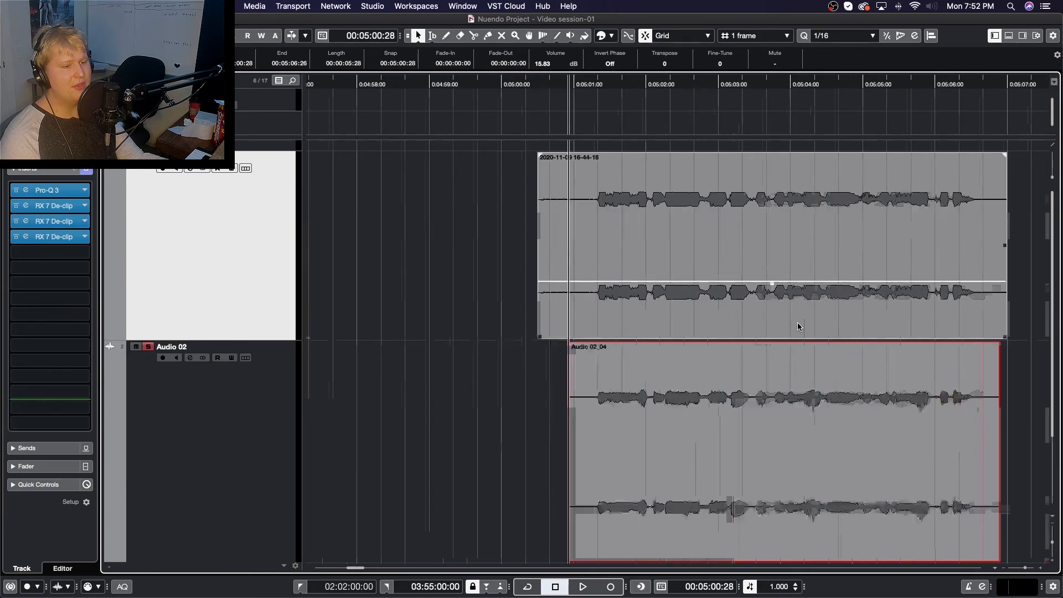
{"action": "scroll", "scroll_direction": "left", "scroll_amount": 3}
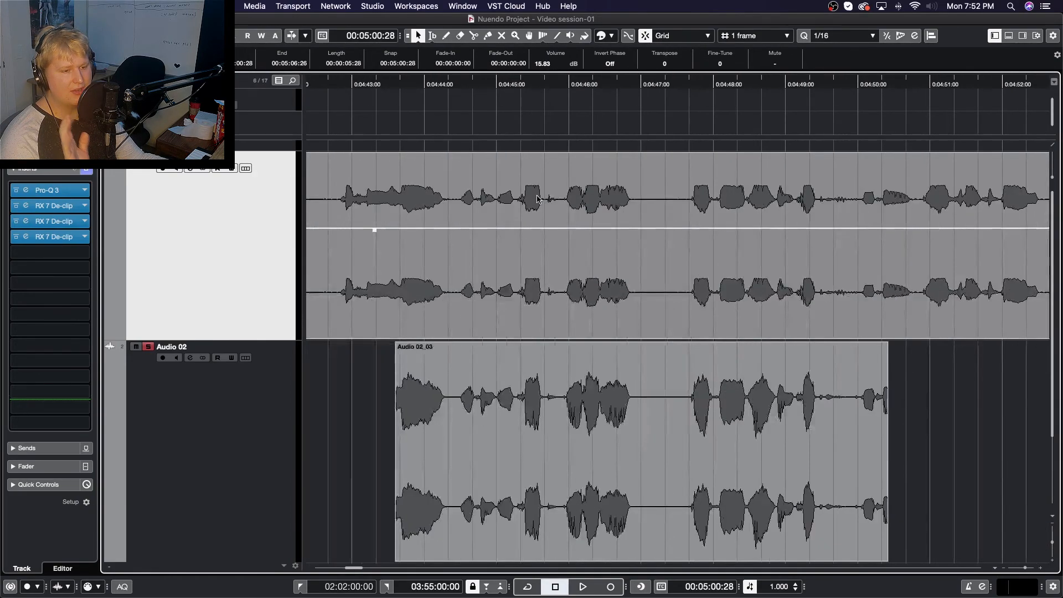